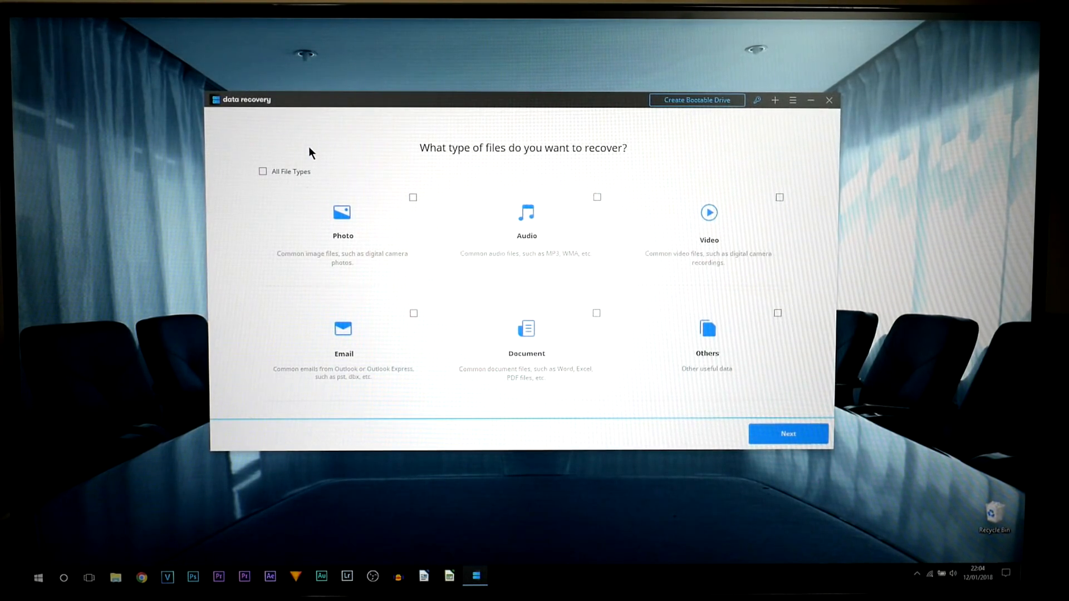
{"action": "mouse_move", "coordinate": [340, 173]}
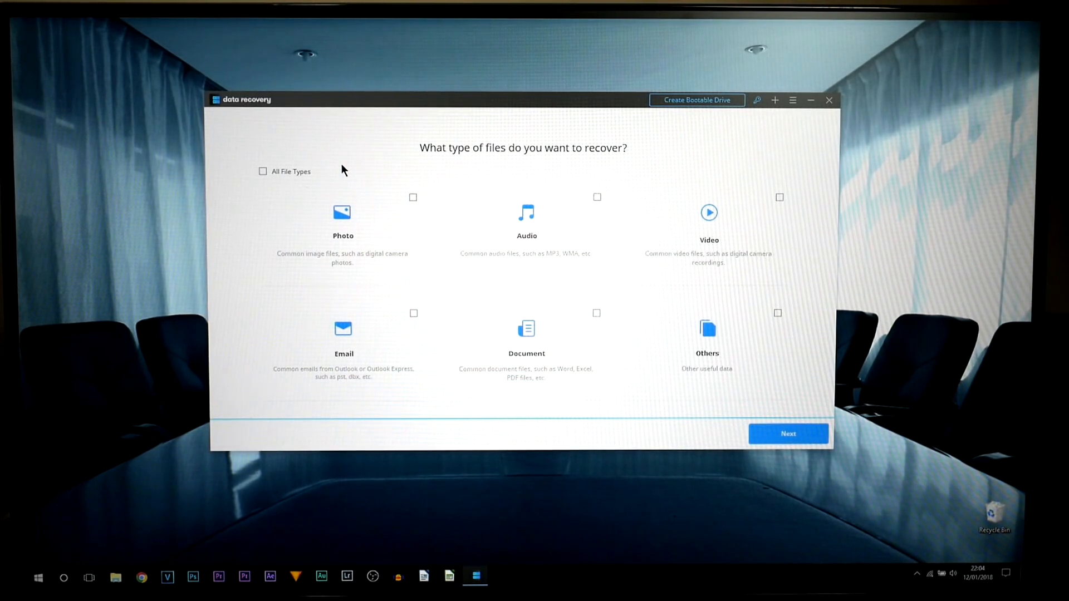
{"action": "mouse_move", "coordinate": [695, 99]}
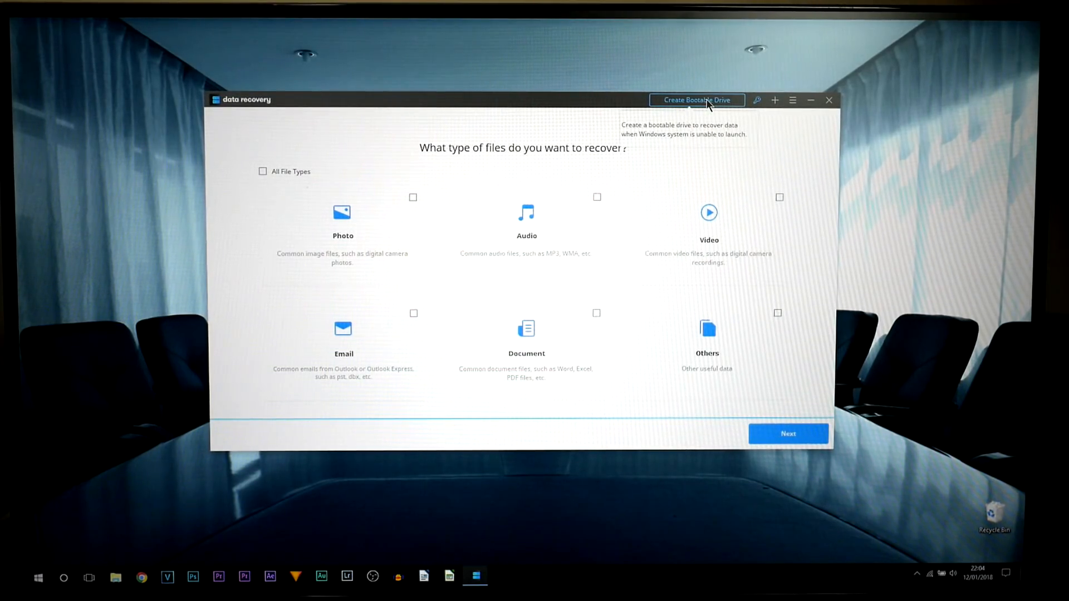
{"action": "mouse_move", "coordinate": [733, 103]}
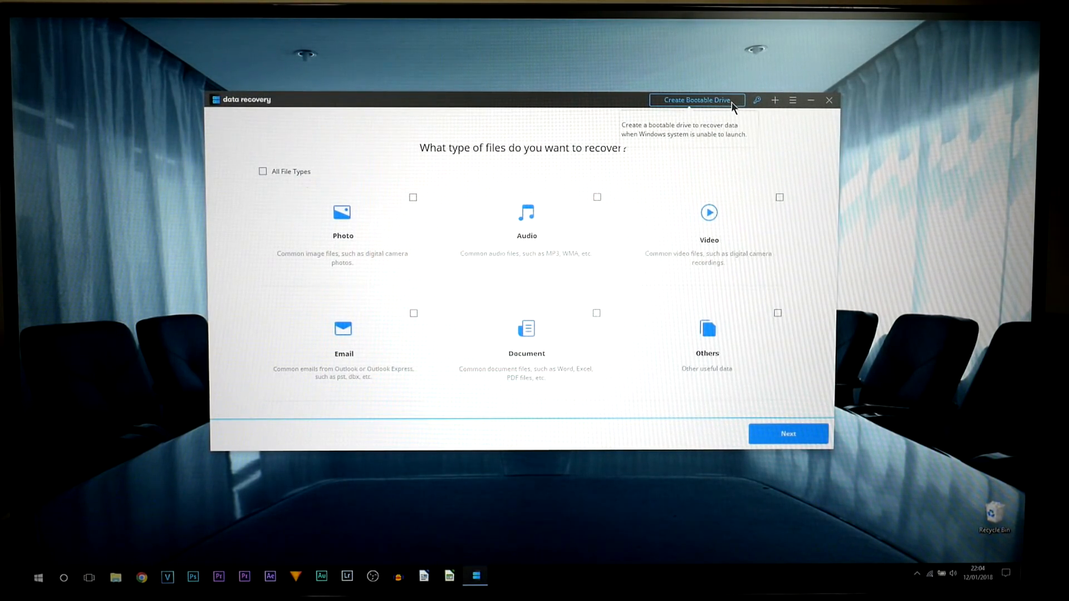
Start the Bootable Toolkit and pick the D:\ WINPE flash drive as the USB bootable target
{"action": "left_click", "coordinate": [695, 99]}
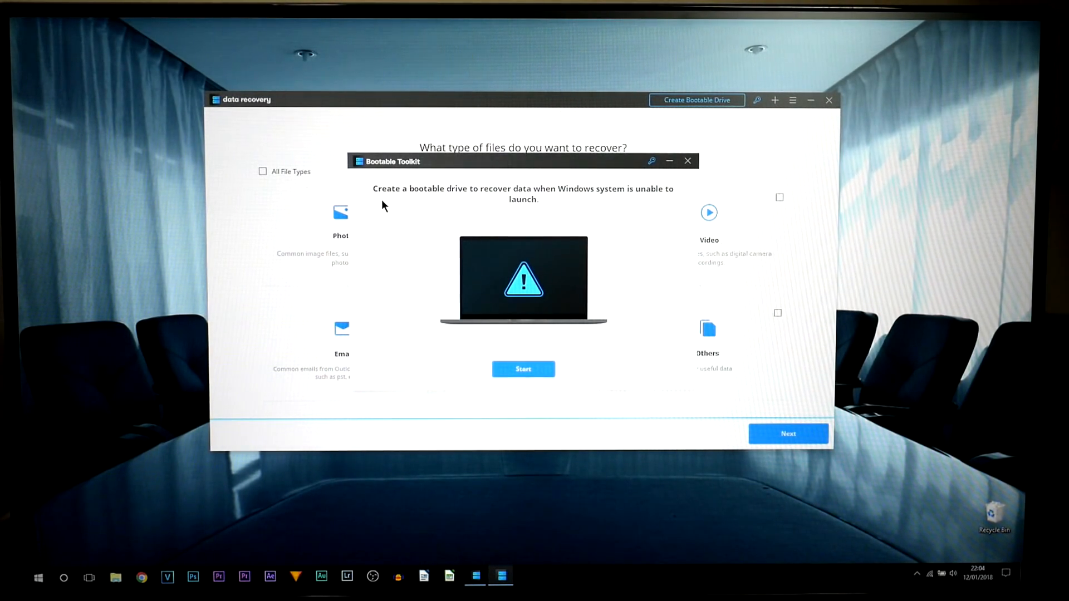
{"action": "left_click", "coordinate": [523, 369]}
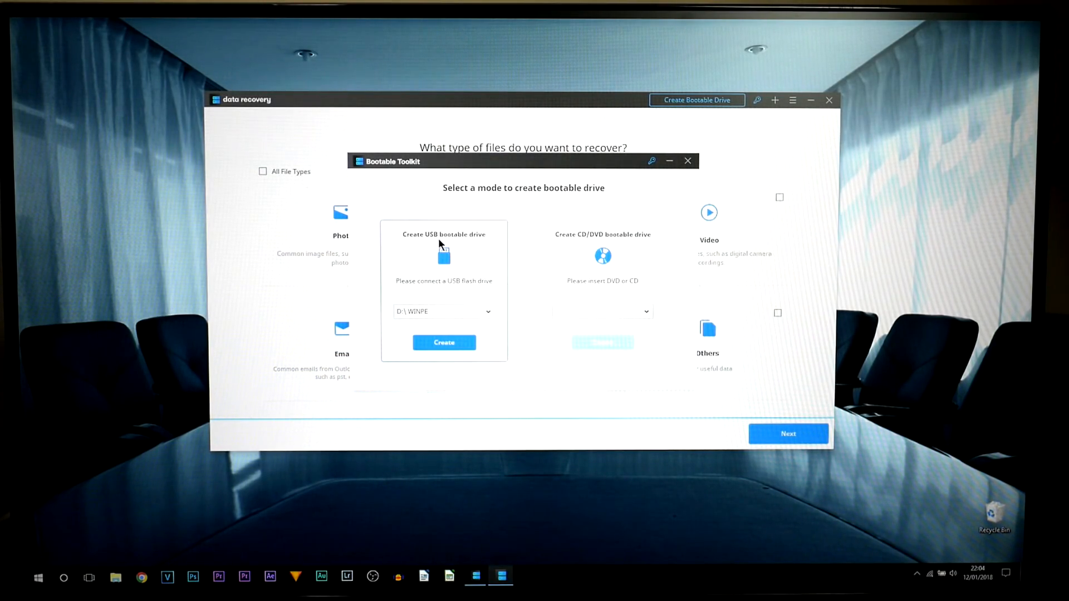
{"action": "mouse_move", "coordinate": [478, 245]}
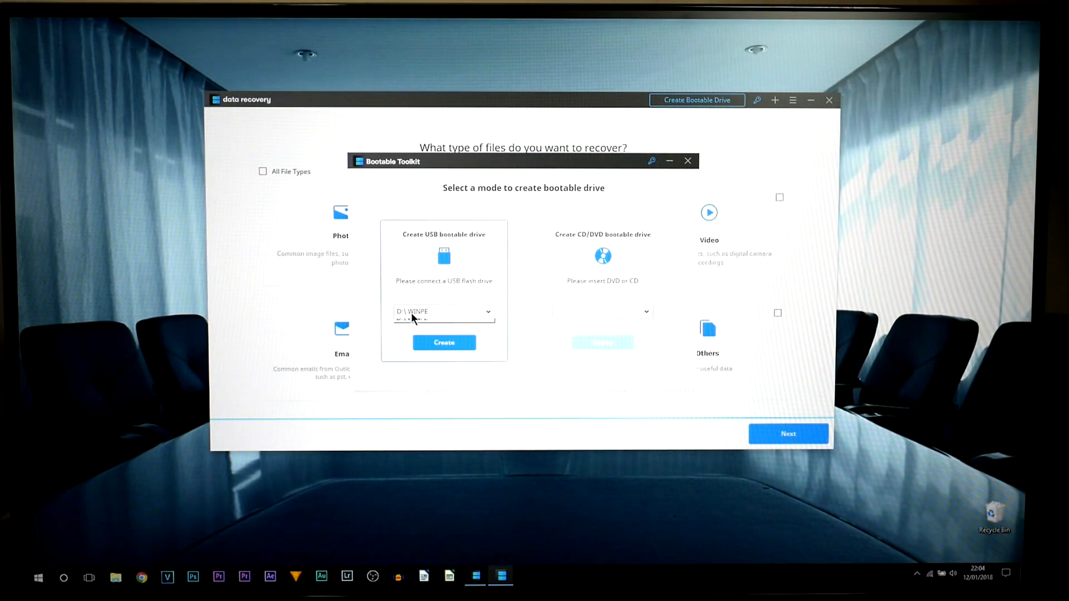
{"action": "left_click", "coordinate": [443, 312]}
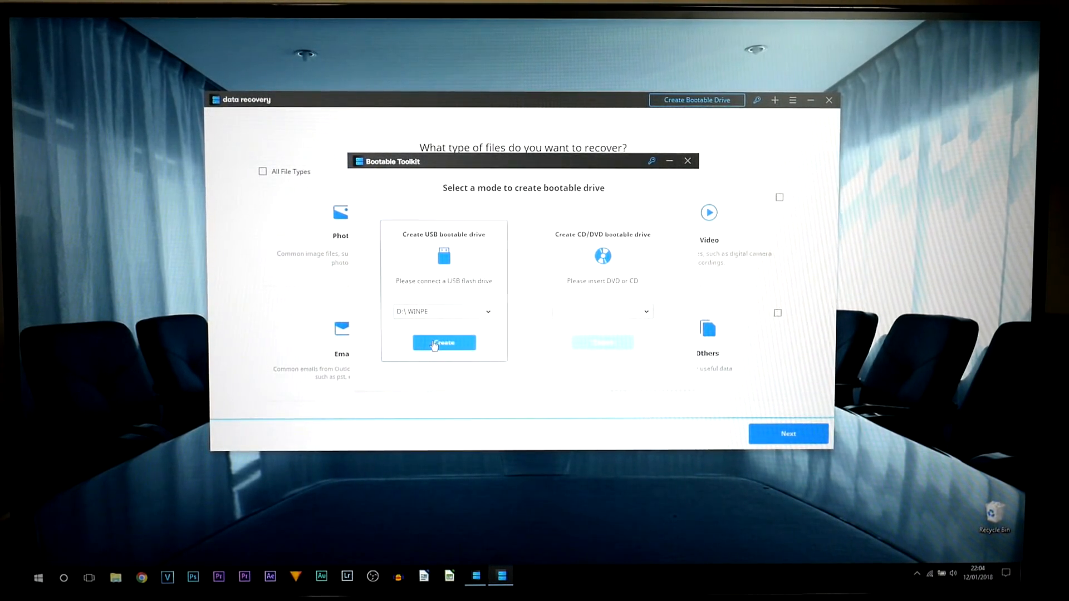
Create the USB bootable drive, agreeing to format the flash drive
{"action": "left_click", "coordinate": [444, 342]}
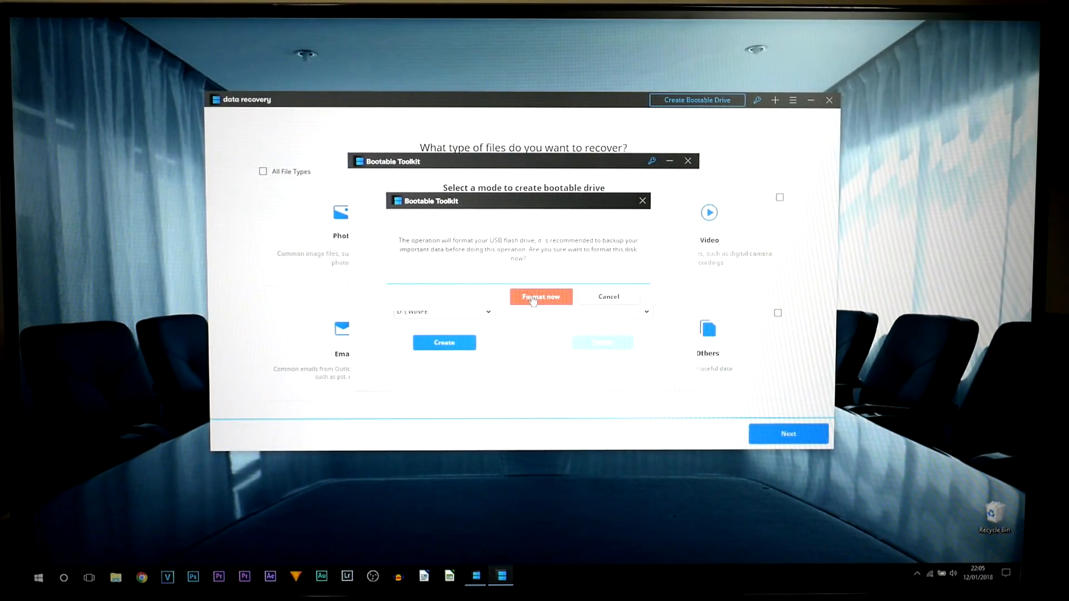
{"action": "left_click", "coordinate": [541, 296]}
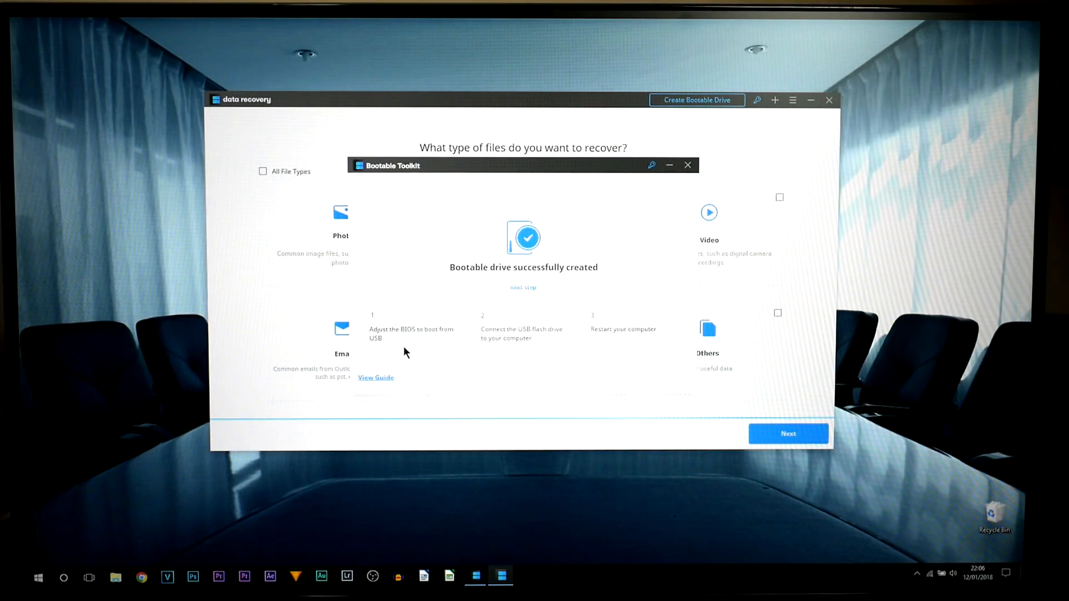
{"action": "mouse_move", "coordinate": [555, 341]}
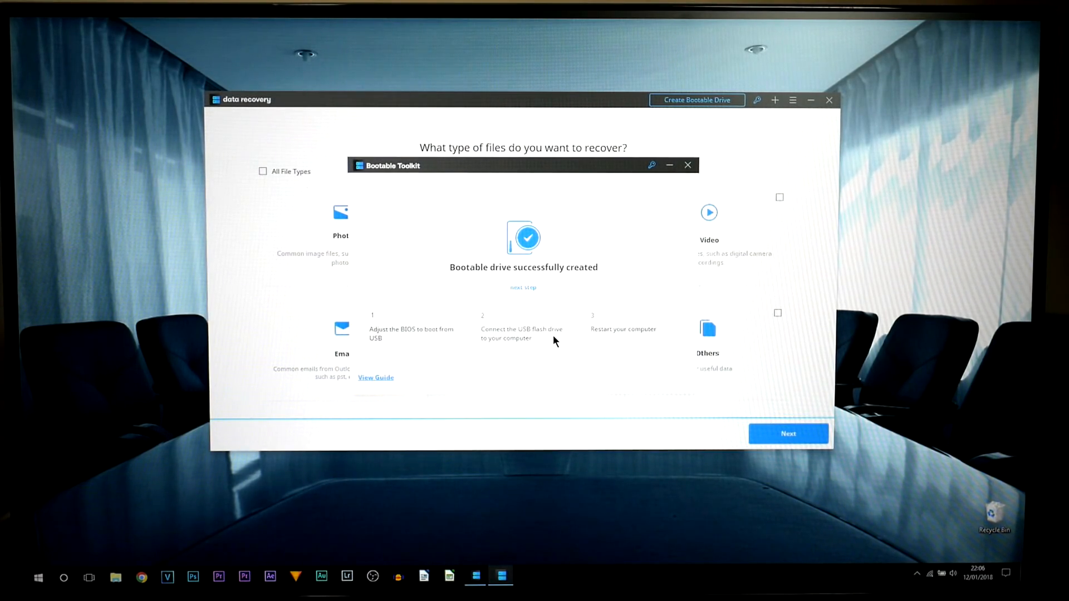
{"action": "mouse_move", "coordinate": [607, 342]}
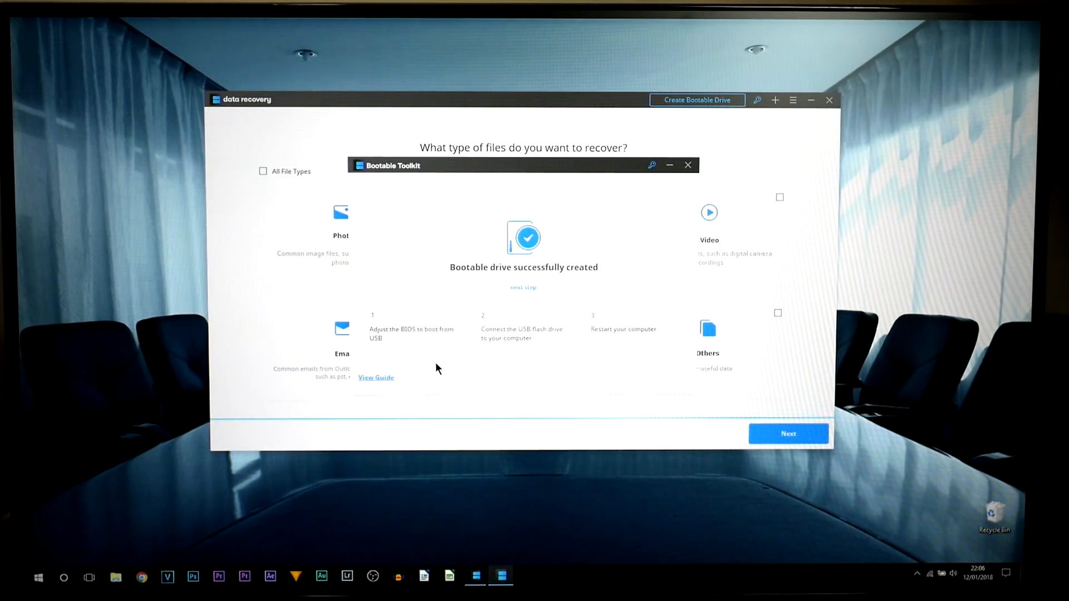
{"action": "mouse_move", "coordinate": [40, 578]}
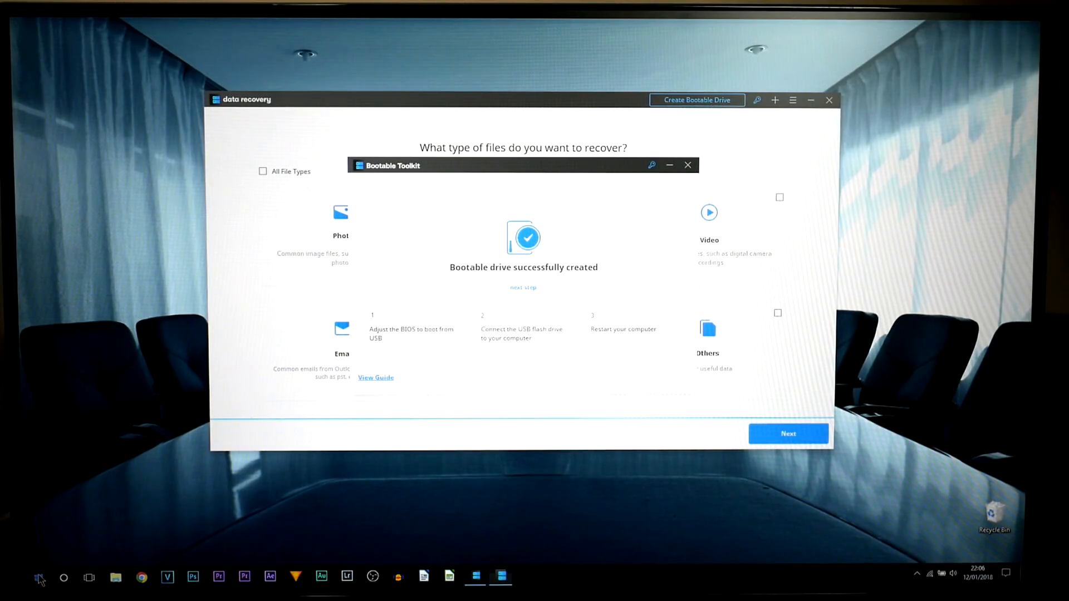
Restart the computer from the Start menu power options
{"action": "left_click", "coordinate": [38, 578]}
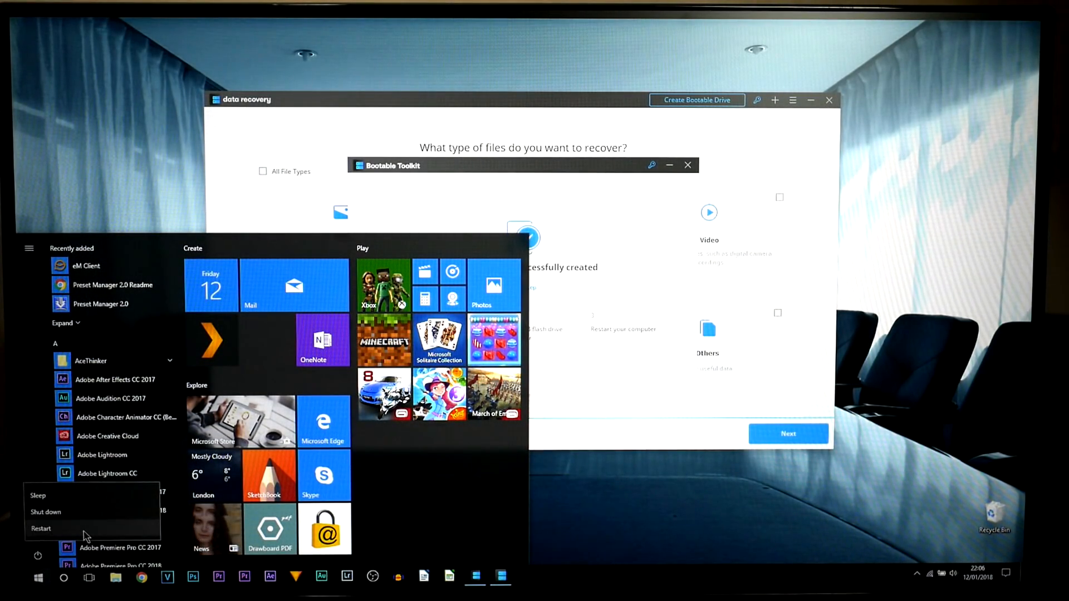
{"action": "left_click", "coordinate": [42, 528]}
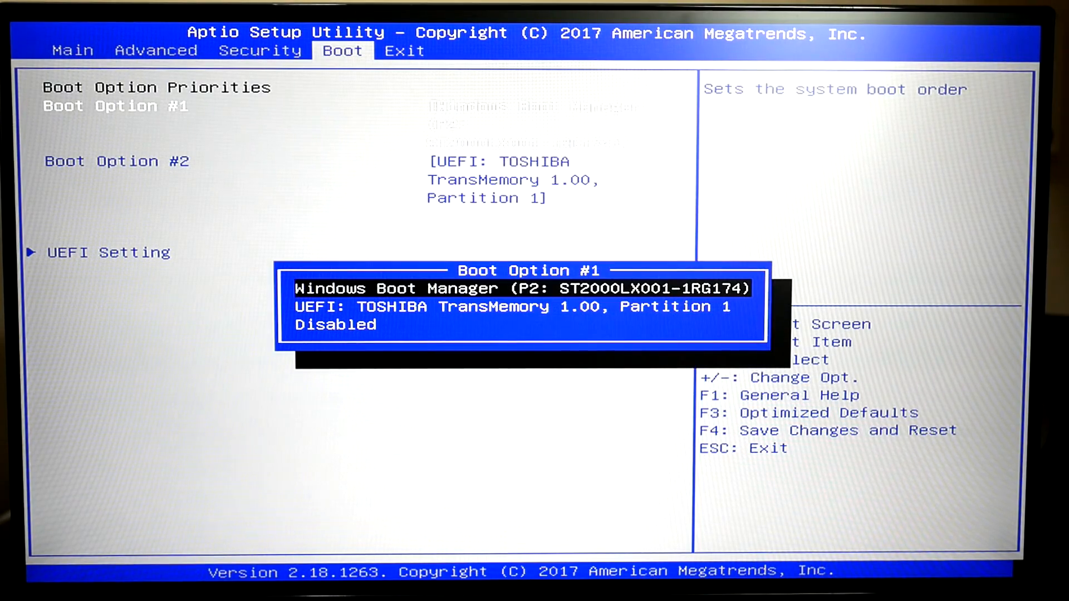
Set Boot Option #1 to UEFI: TOSHIBA TransMemory 1.00, Partition 1
{"action": "key", "text": "Down"}
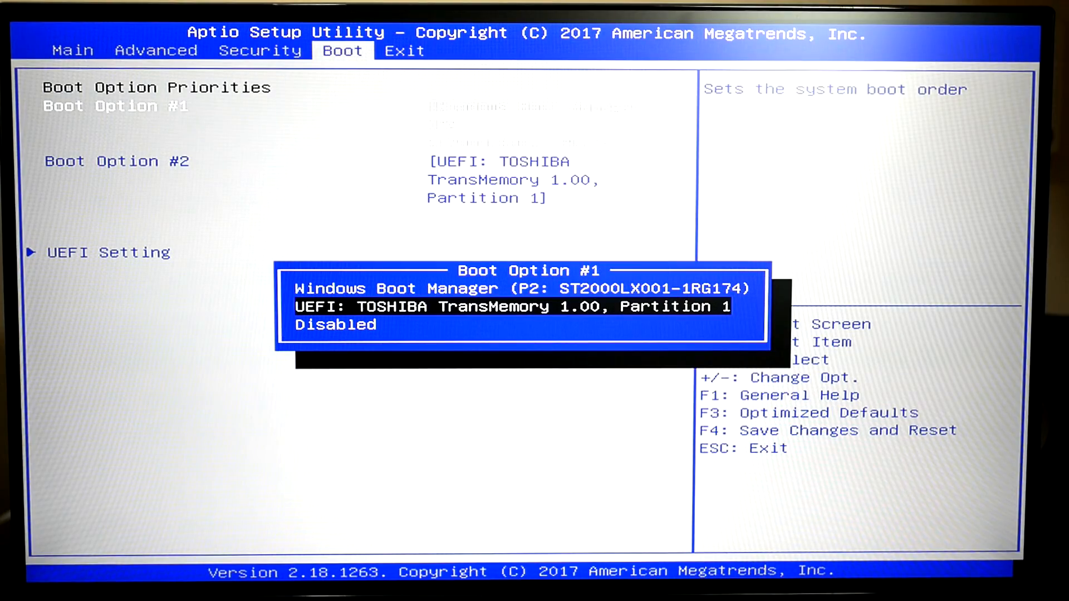
{"action": "key", "text": "down"}
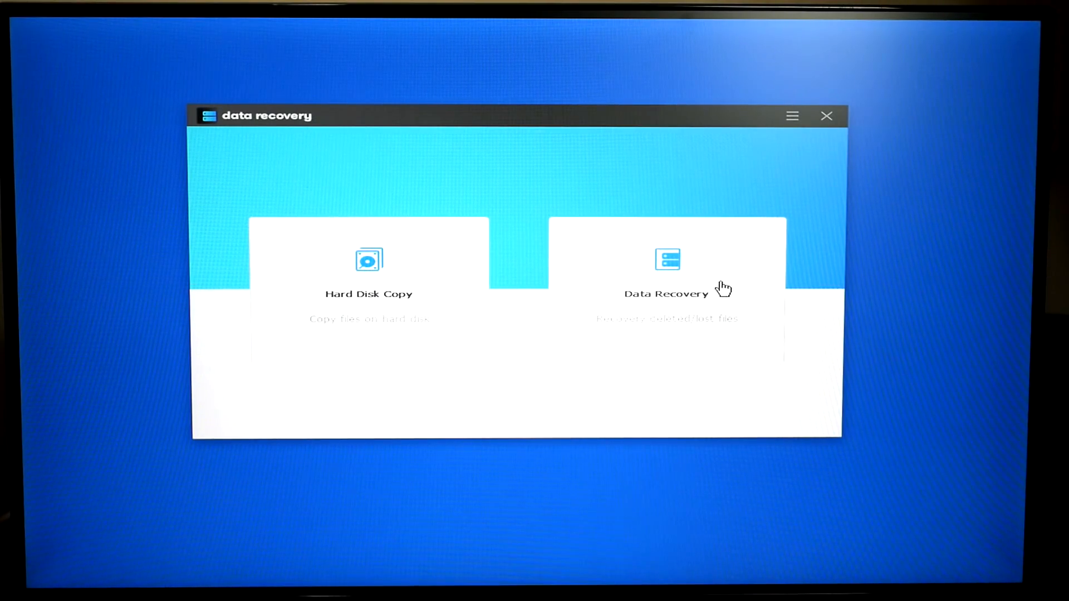
Enter Data Recovery mode from the USB start screen, keeping All File Types checked
{"action": "left_click", "coordinate": [666, 273]}
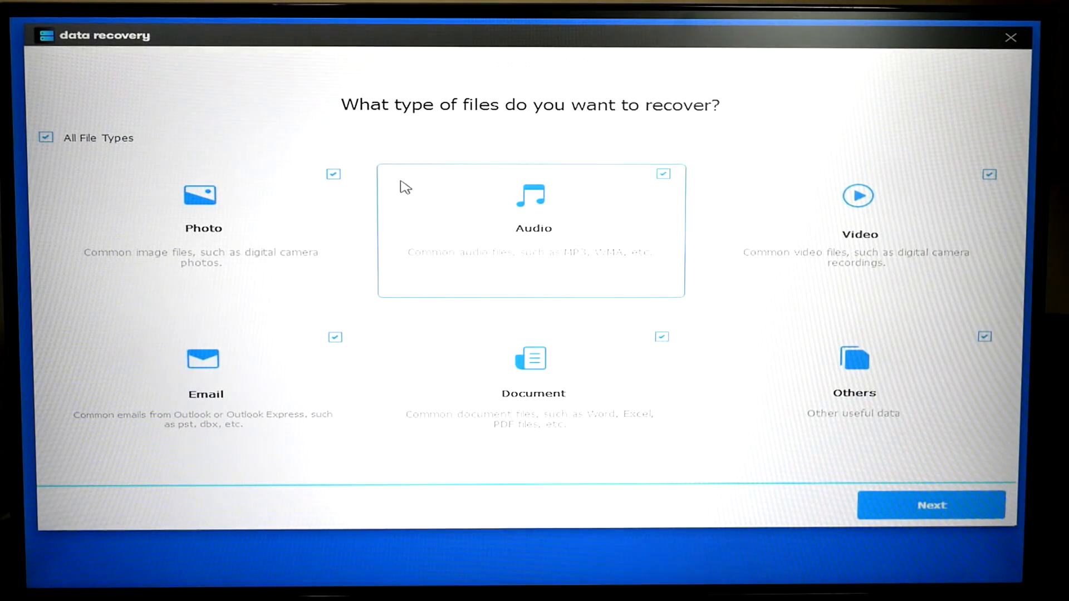
{"action": "mouse_move", "coordinate": [613, 112]}
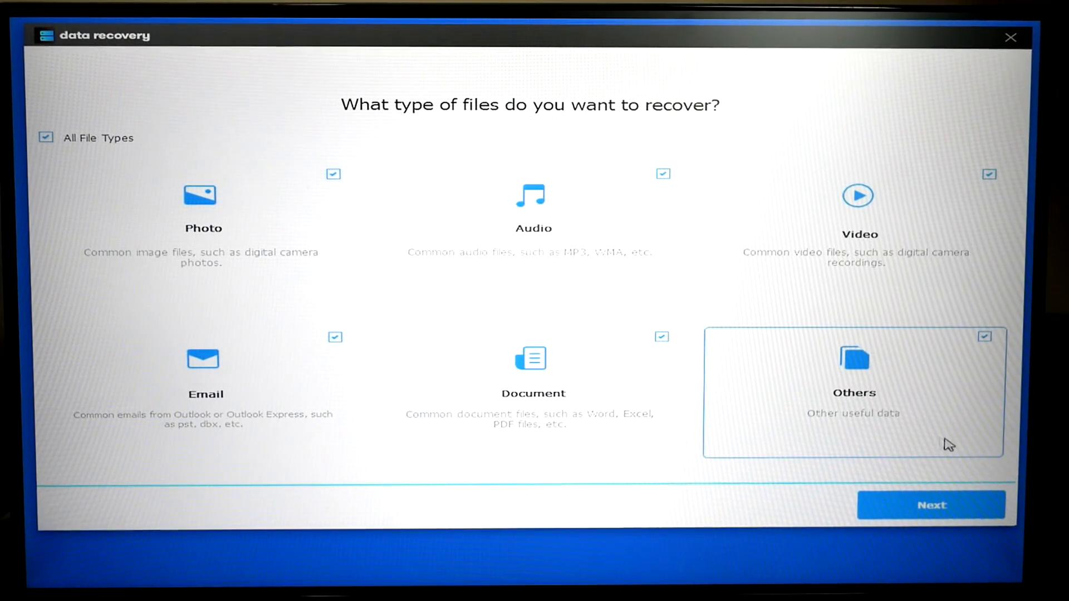
Proceed to the location screen and choose the 1863.02 GB DiskDisk as recovery source
{"action": "left_click", "coordinate": [930, 504]}
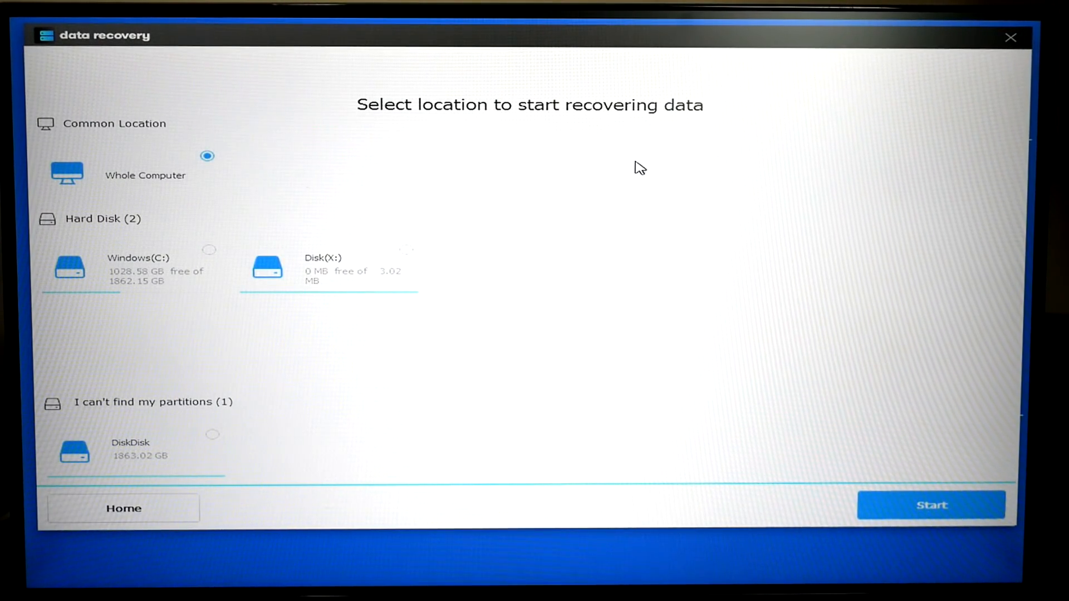
{"action": "mouse_move", "coordinate": [419, 187]}
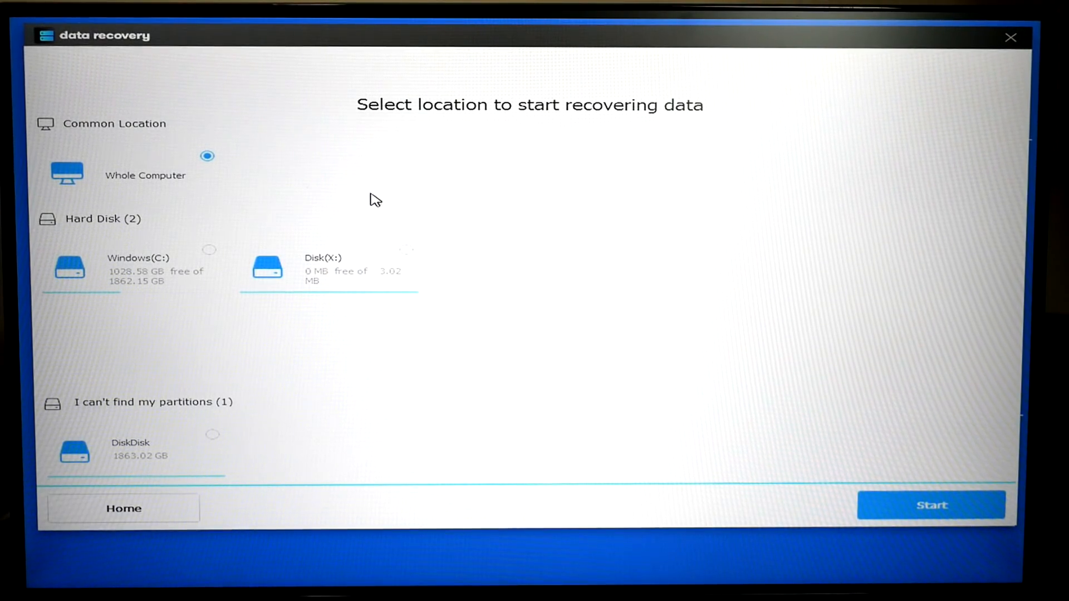
{"action": "mouse_move", "coordinate": [344, 208]}
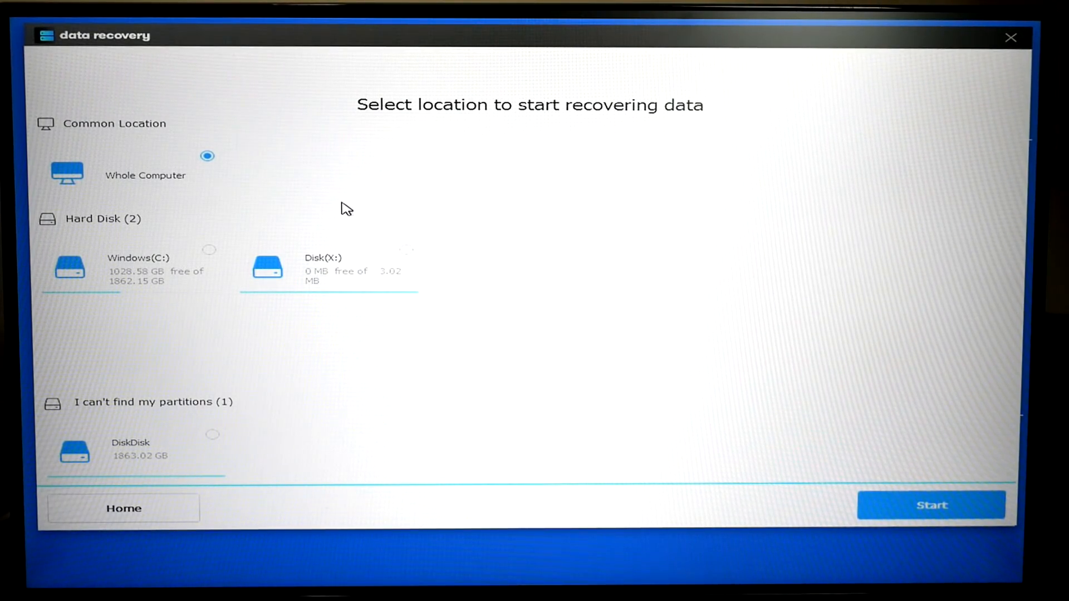
{"action": "left_click", "coordinate": [135, 451]}
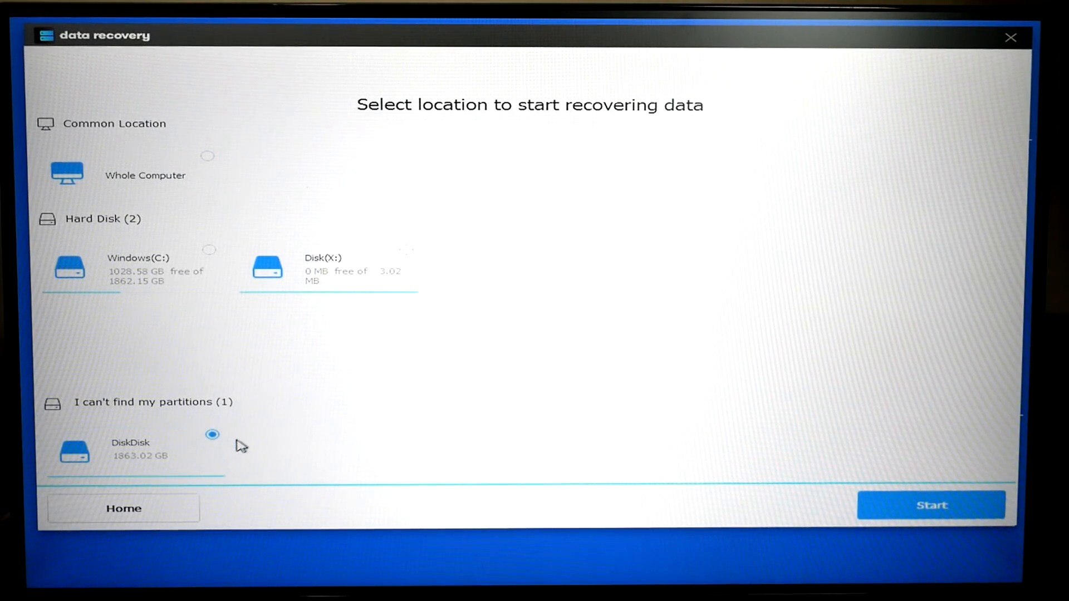
{"action": "left_click", "coordinate": [135, 452]}
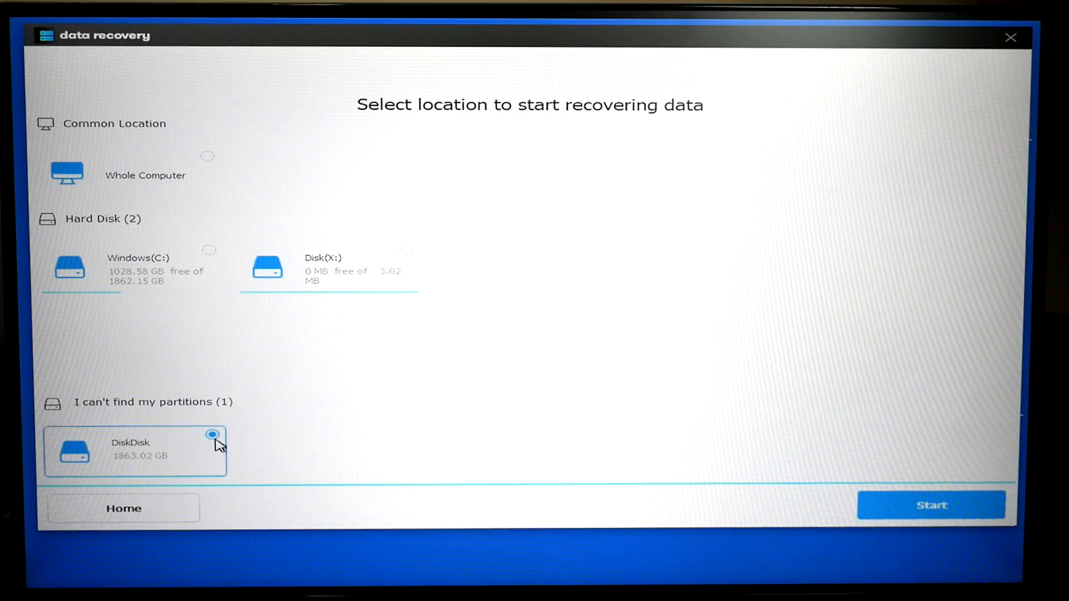